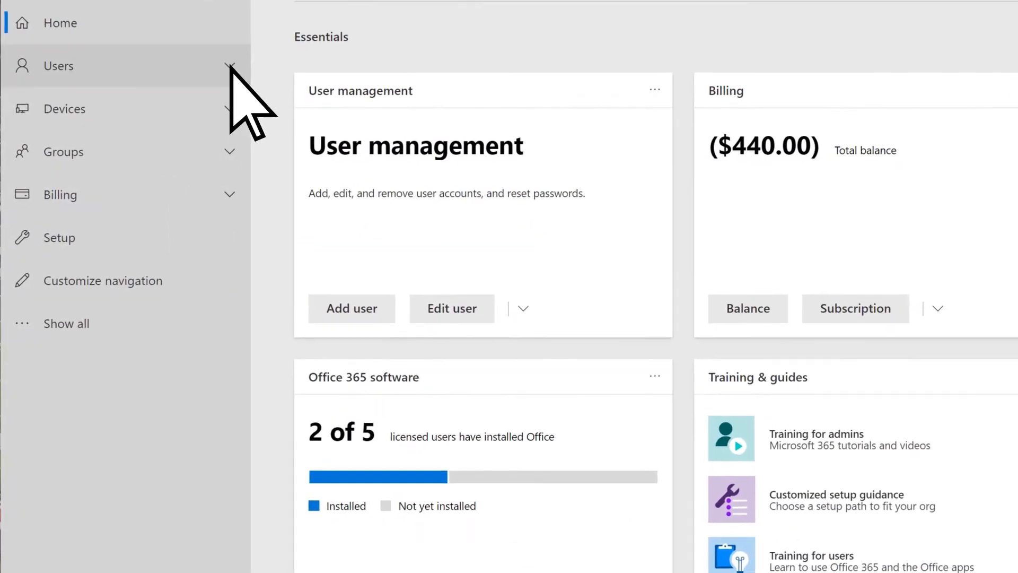
pyautogui.click(57, 66)
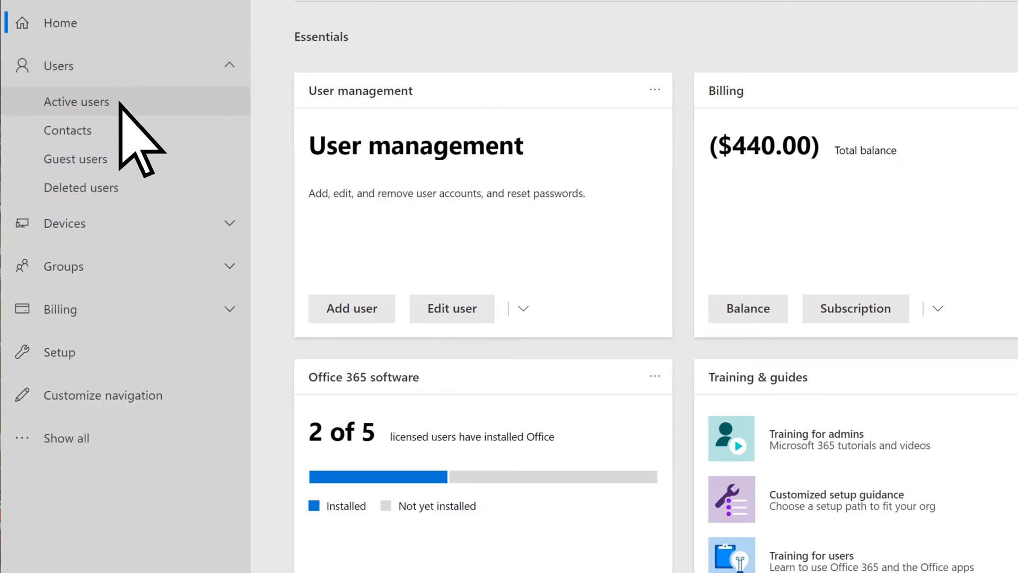
pyautogui.click(76, 102)
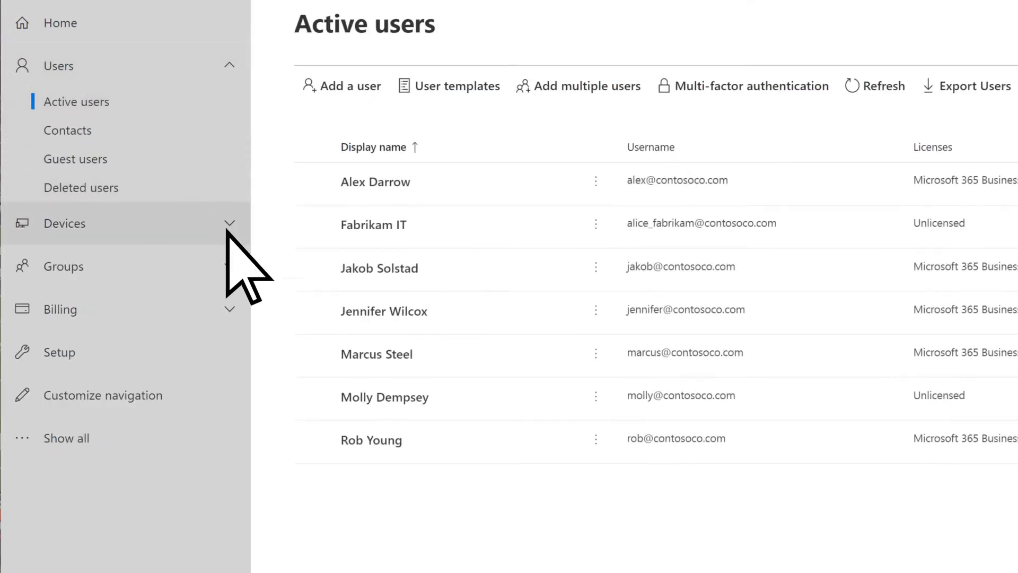
pyautogui.click(377, 355)
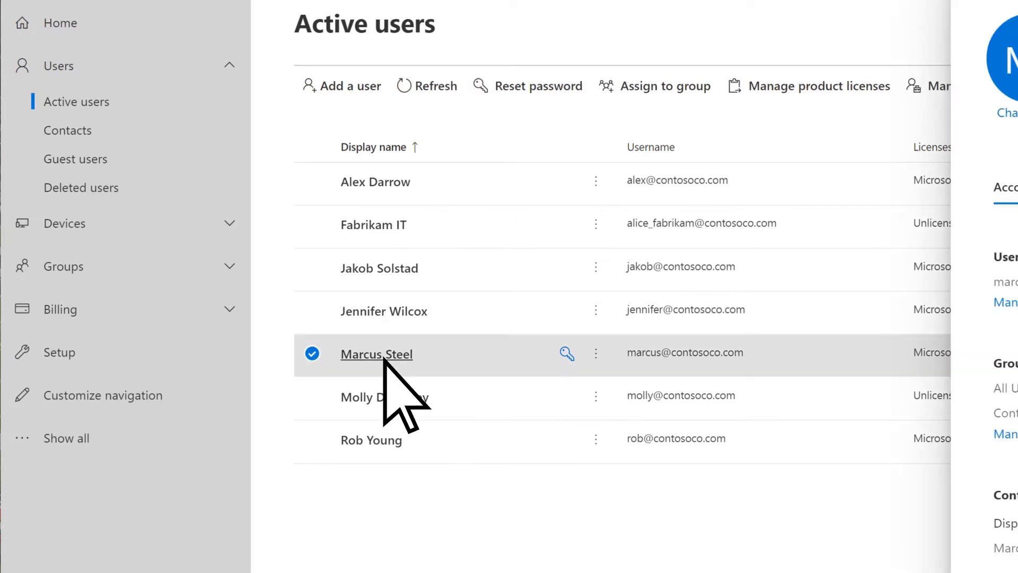
pyautogui.click(376, 354)
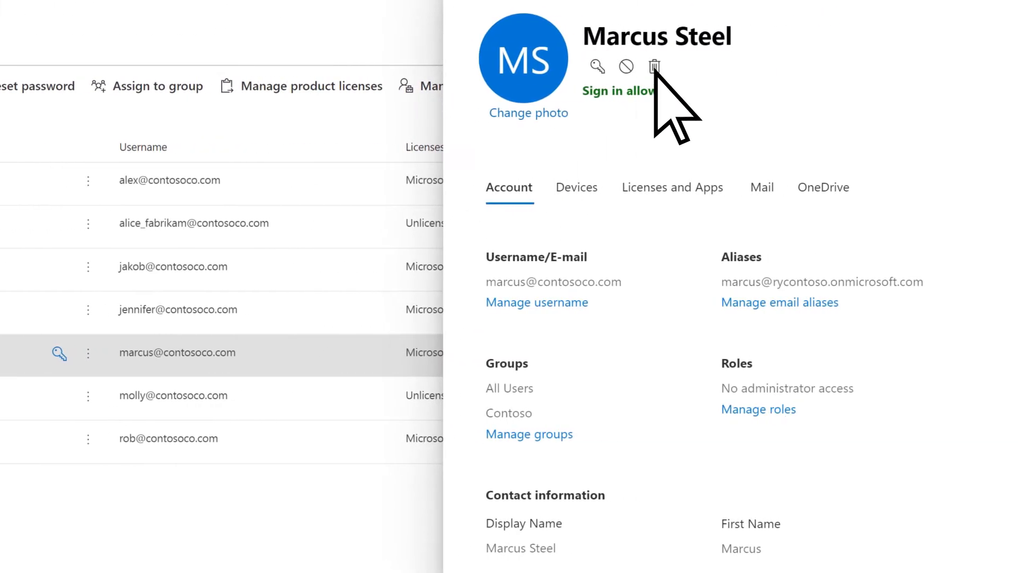
pyautogui.click(653, 66)
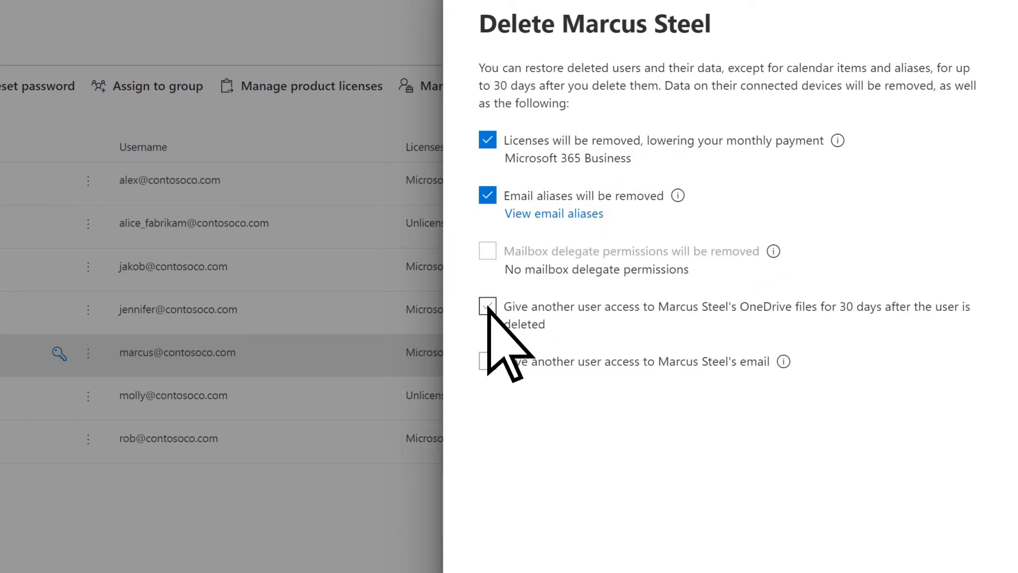
pyautogui.moveTo(494, 329)
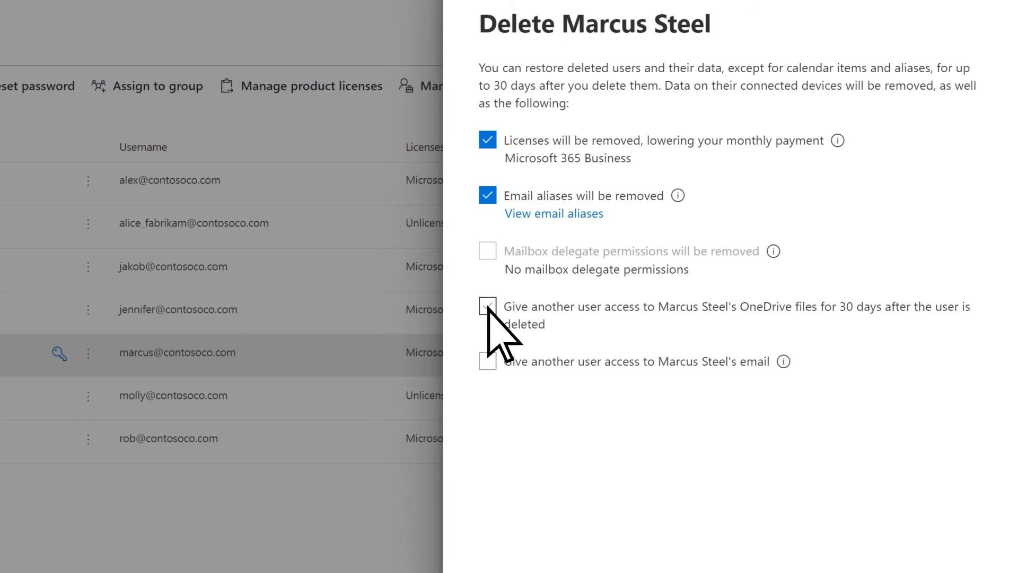
pyautogui.click(487, 306)
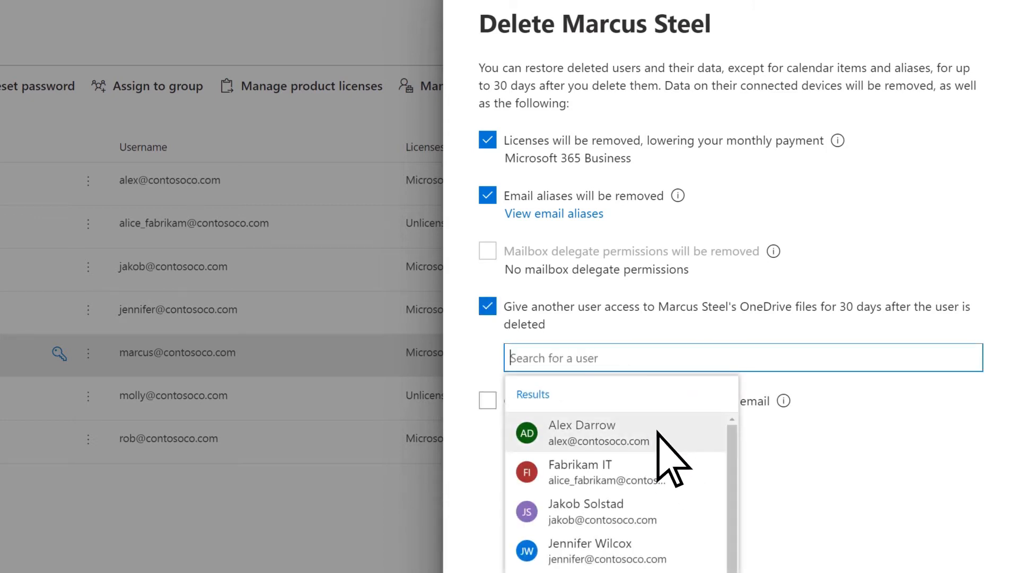
pyautogui.click(580, 433)
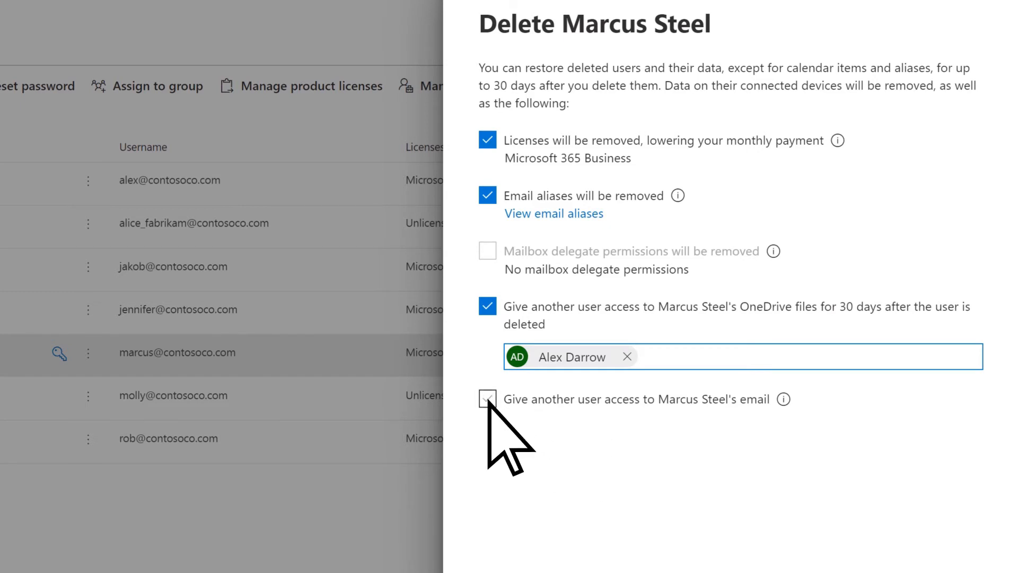
pyautogui.click(488, 398)
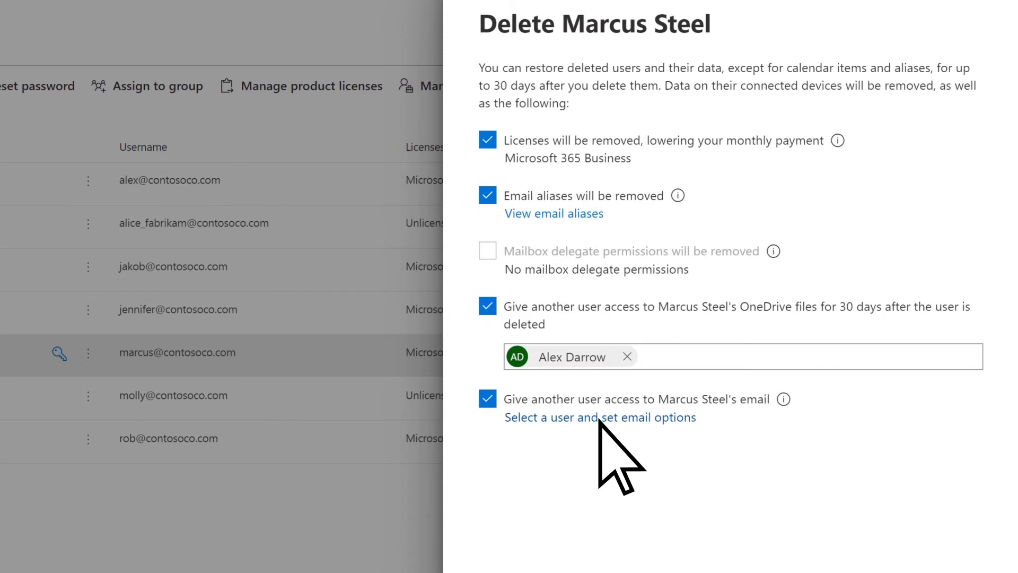
pyautogui.click(599, 418)
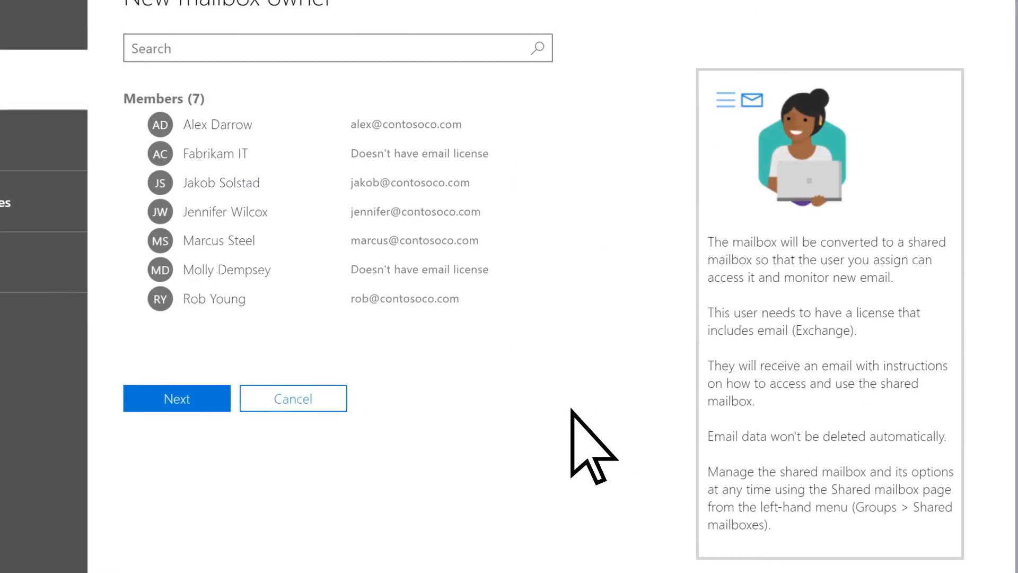
pyautogui.click(225, 211)
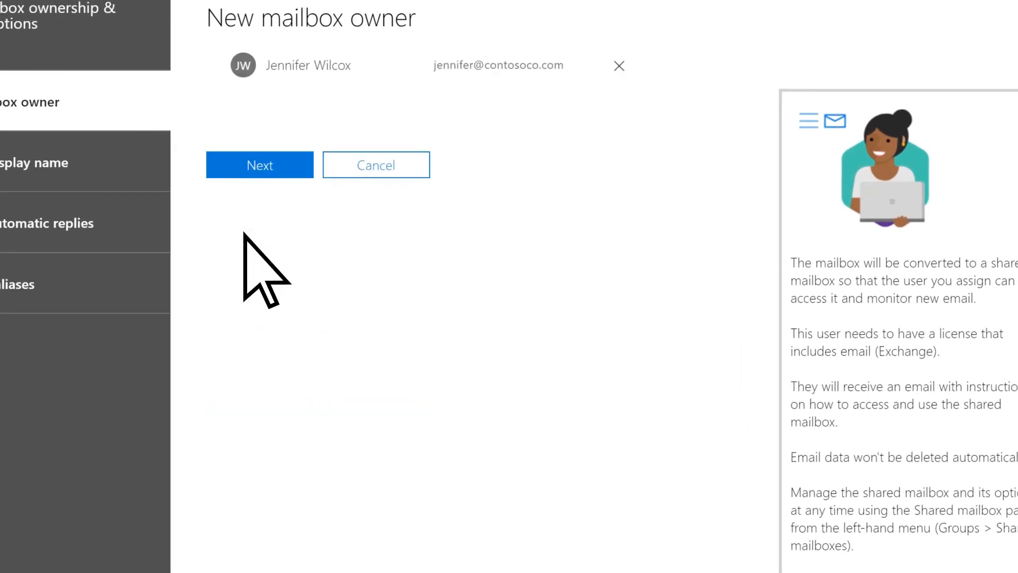
pyautogui.click(259, 165)
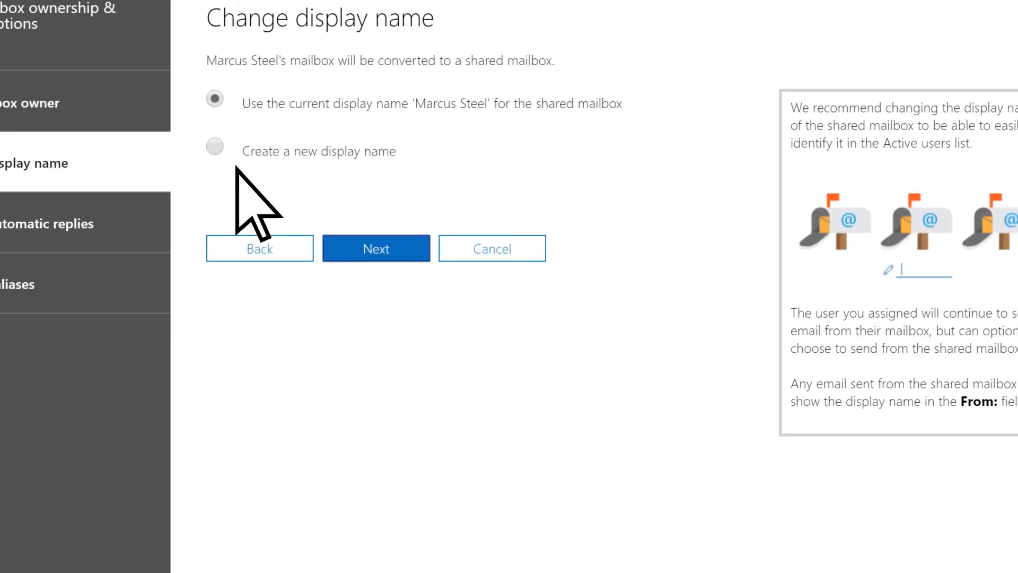
pyautogui.click(214, 146)
pyautogui.write('Marcus - former employee')
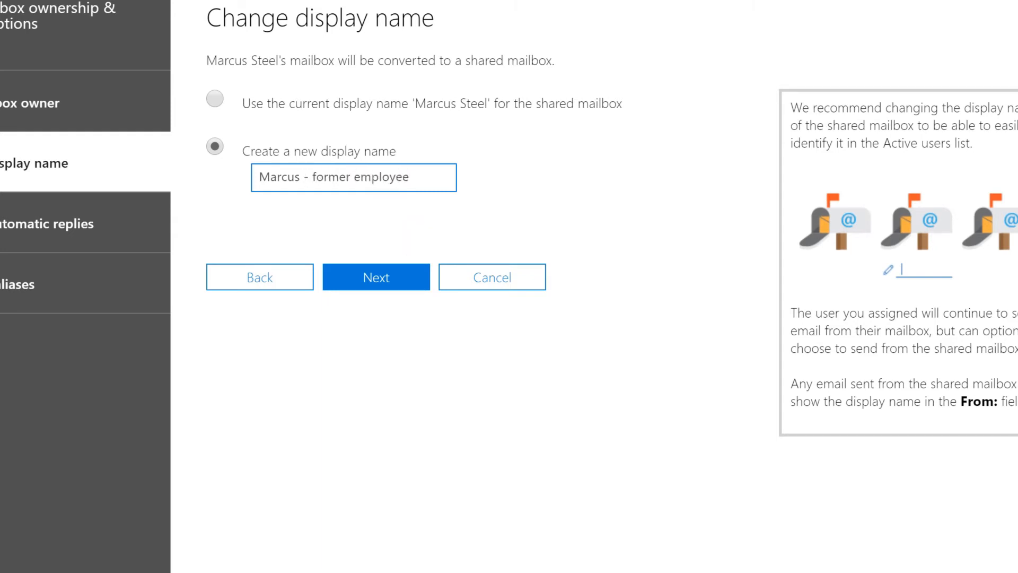
# Step: Turn on automatic replies for senders inside and outside the organization
pyautogui.click(375, 276)
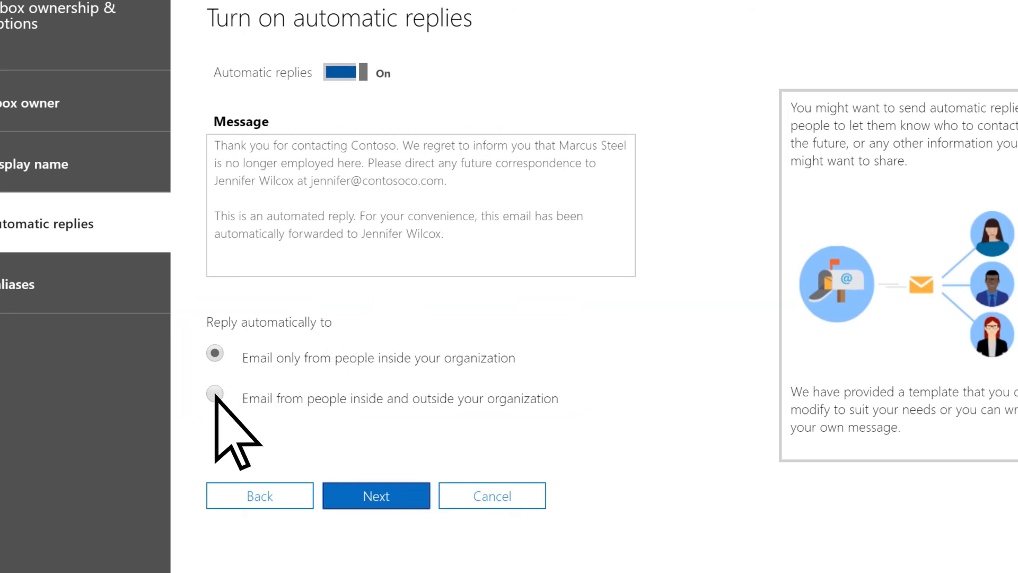
pyautogui.click(215, 395)
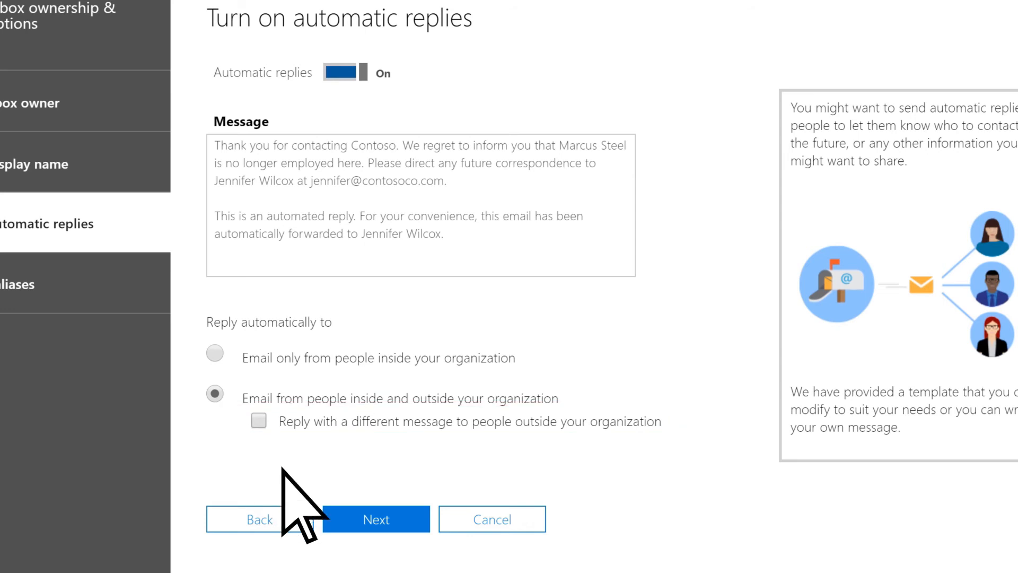
pyautogui.click(383, 520)
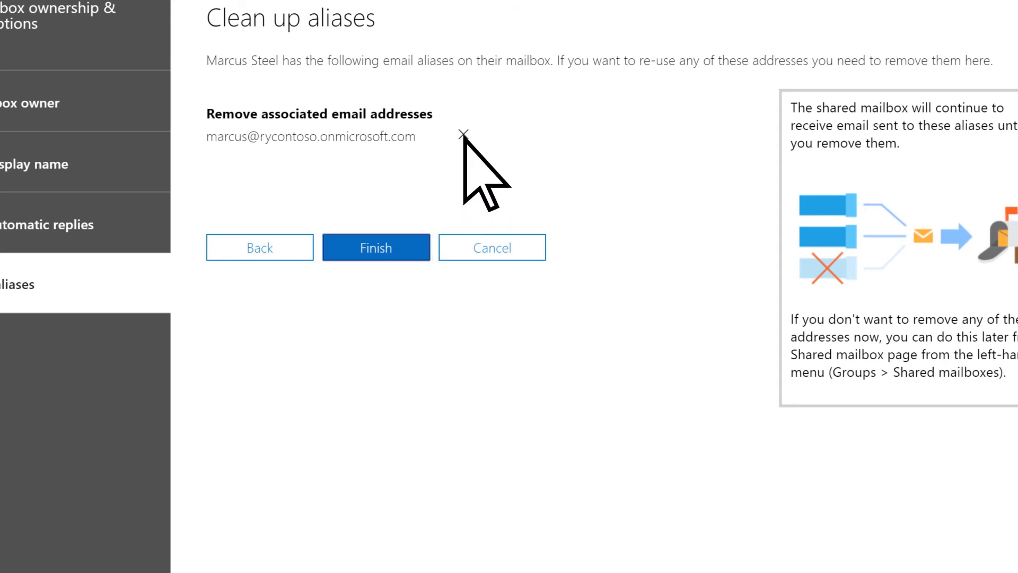
pyautogui.click(462, 132)
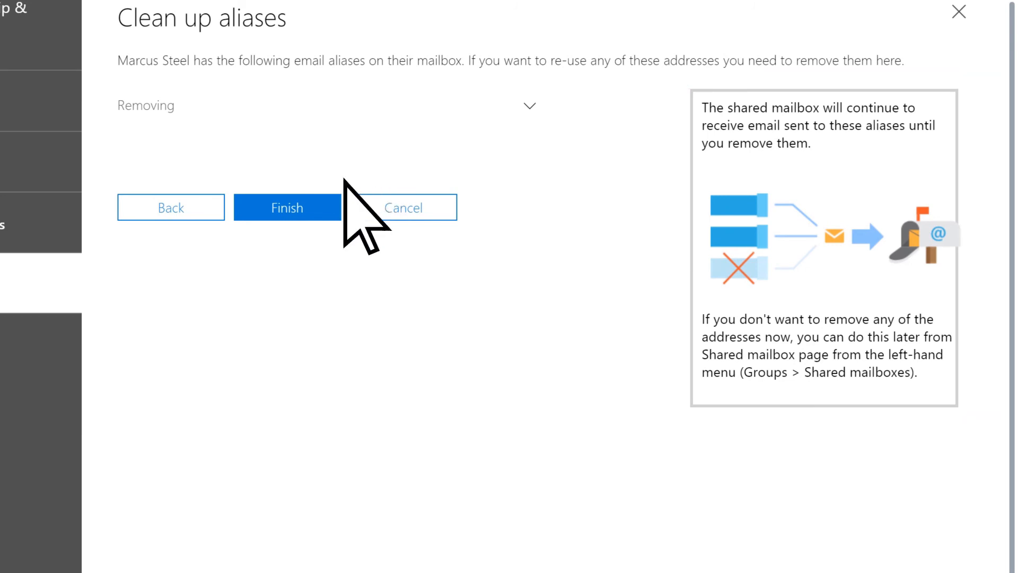
pyautogui.click(287, 208)
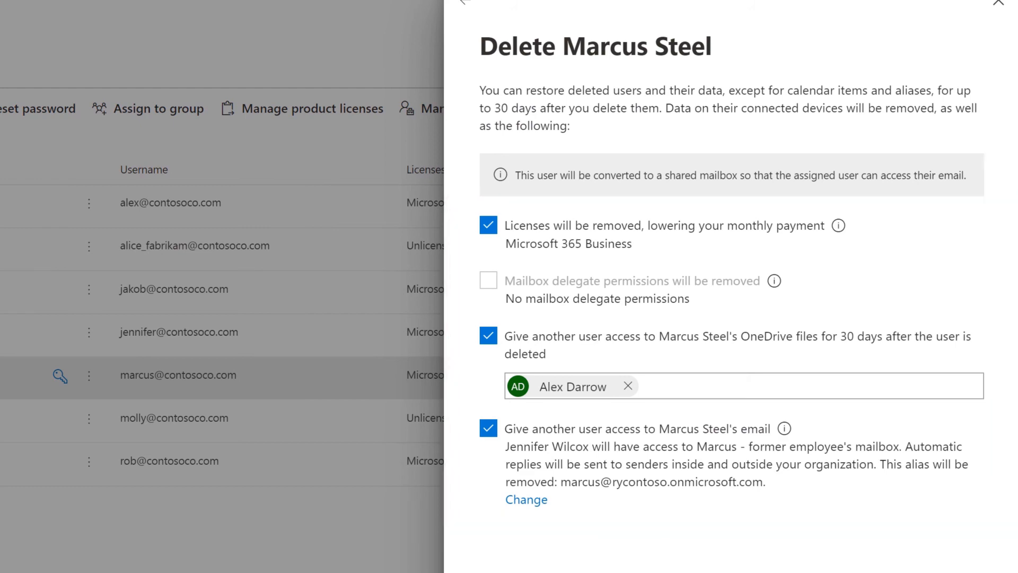
pyautogui.scroll(-3)
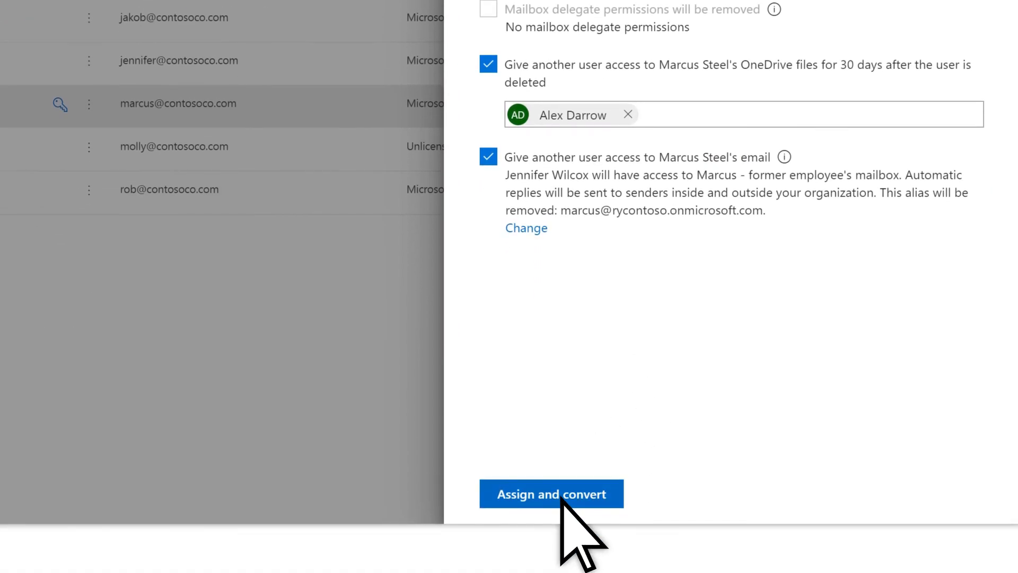
pyautogui.click(549, 493)
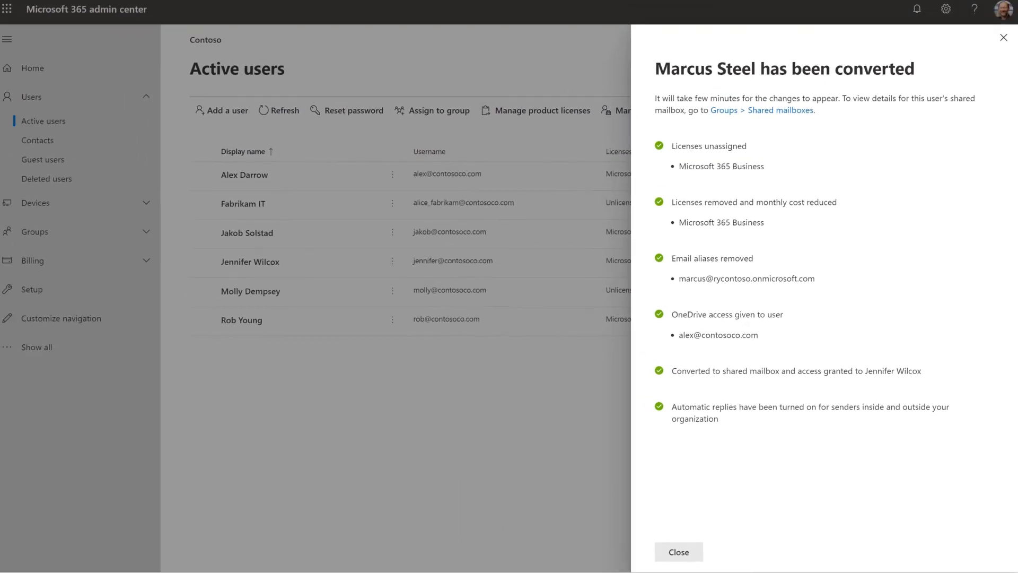